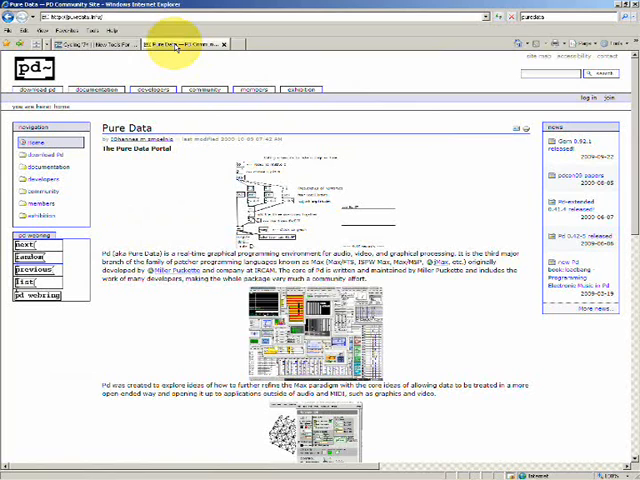
mouse_move(424, 184)
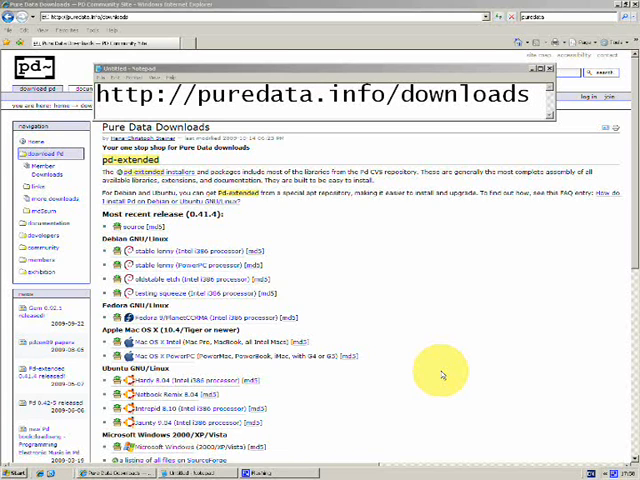
mouse_move(438, 370)
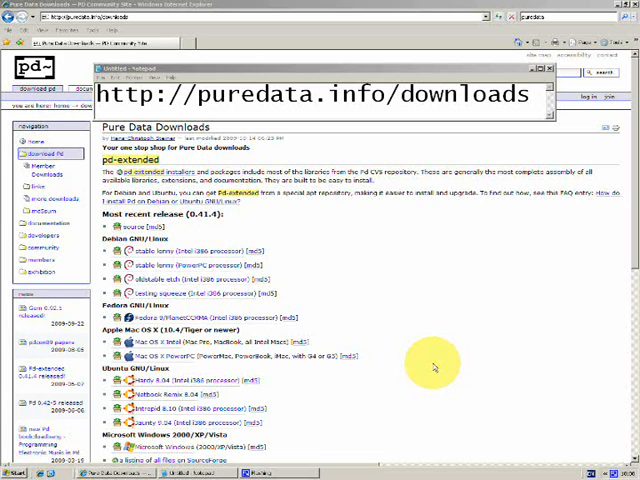
mouse_move(428, 354)
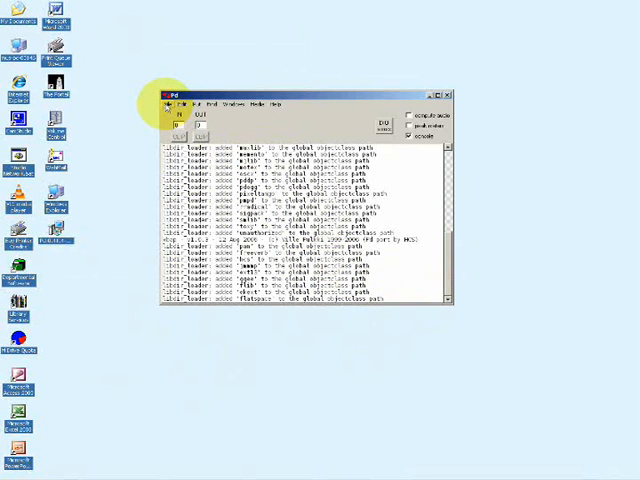
- Create a new empty patch, Untitled-1, from the Pd main window's File menu
left_click(170, 104)
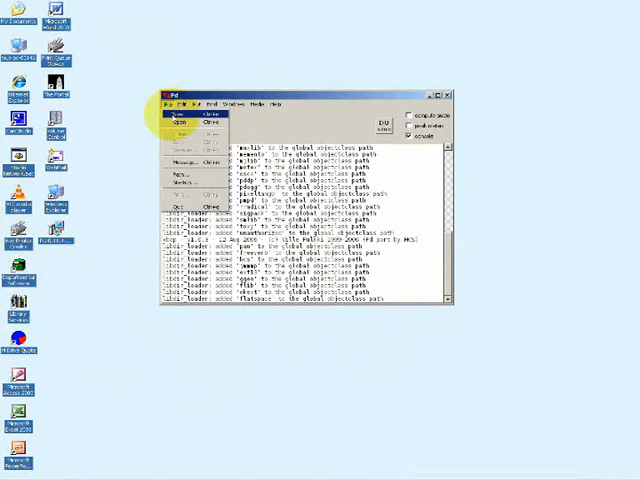
left_click(176, 120)
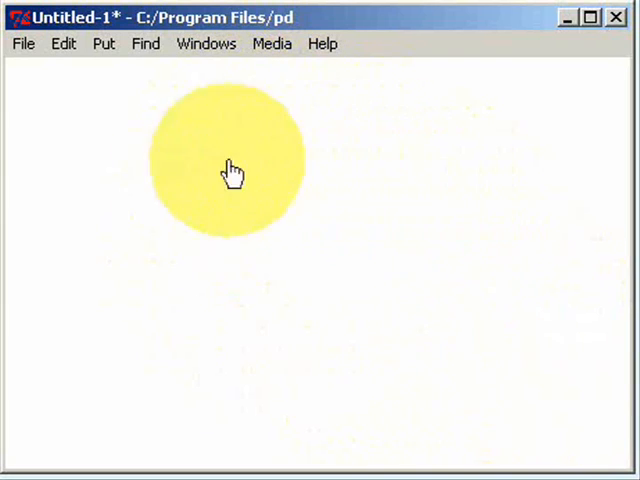
- Place an object box near the top of the canvas and enter cycle~ 440 into it
left_click_drag(232, 168, 404, 258)
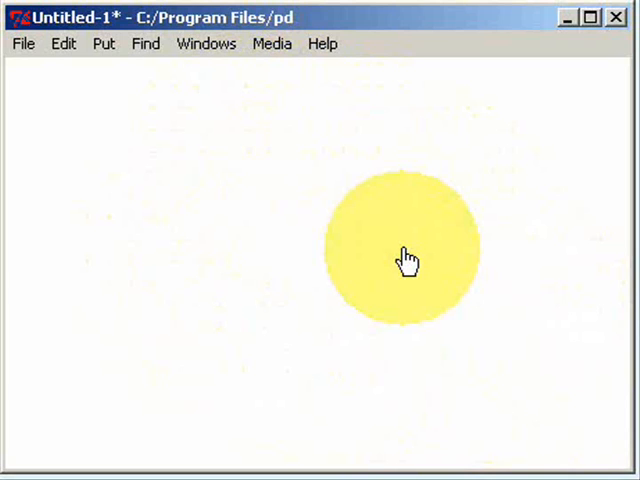
left_click_drag(404, 258, 204, 268)
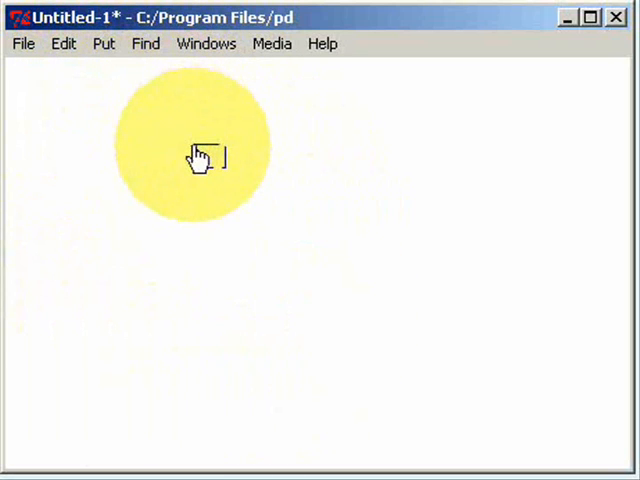
left_click_drag(196, 156, 248, 356)
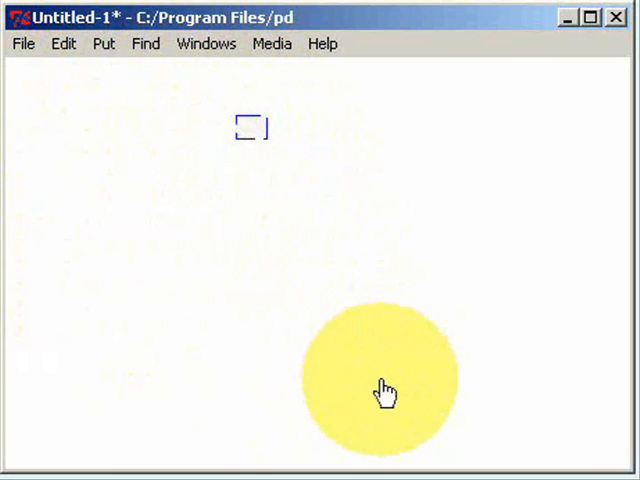
left_click_drag(380, 390, 236, 150)
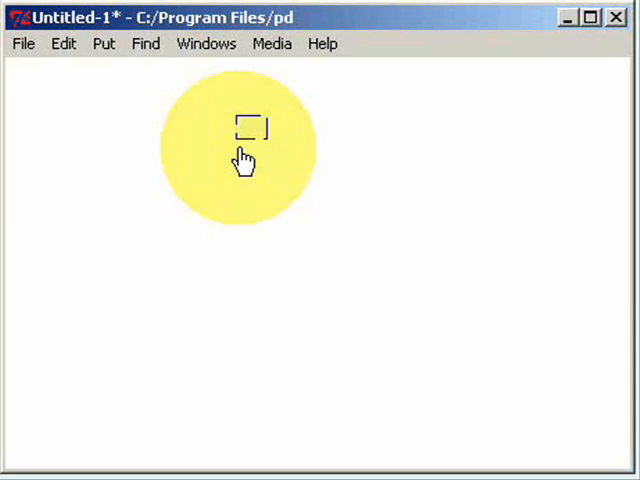
type("cycle~ 440")
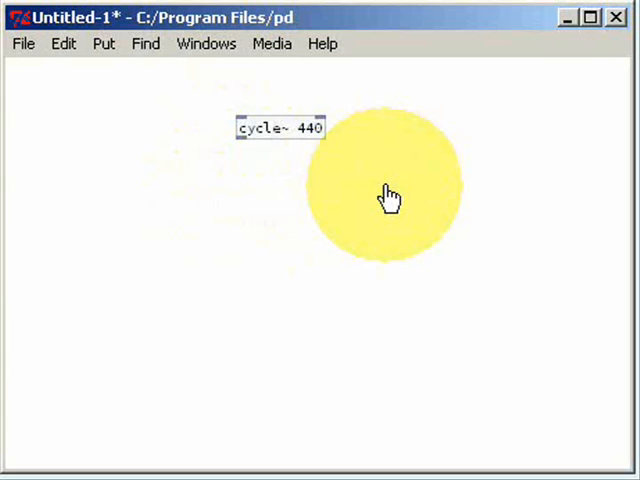
- Place a second object box below cycle~ 440 and enter dac~ into it
left_click_drag(388, 192, 252, 240)
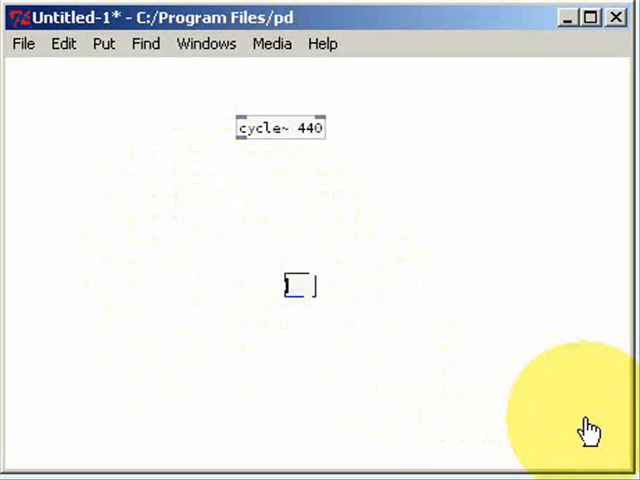
type("dac")
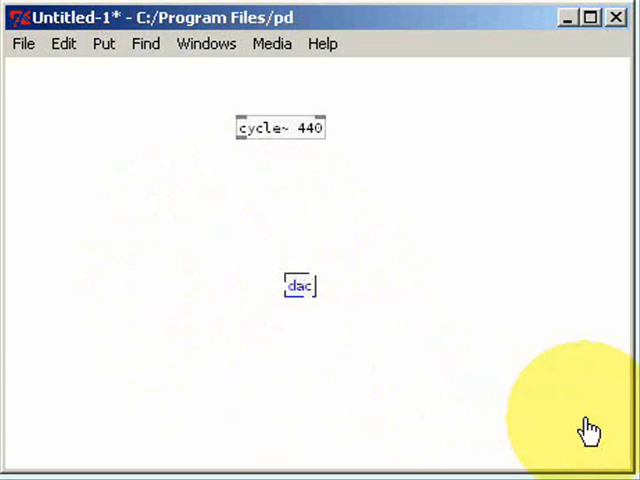
type("~")
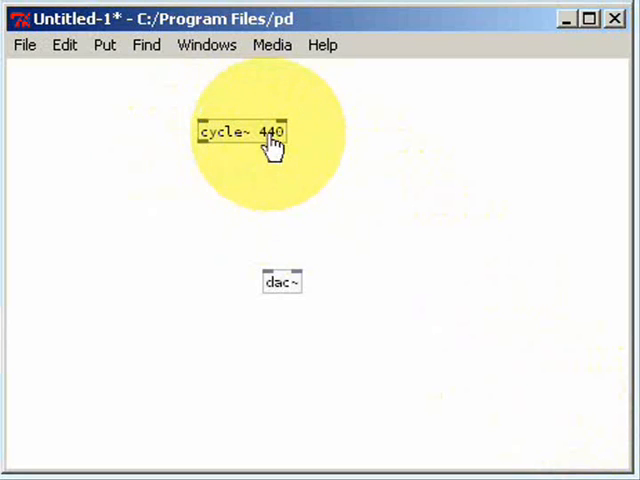
mouse_move(258, 144)
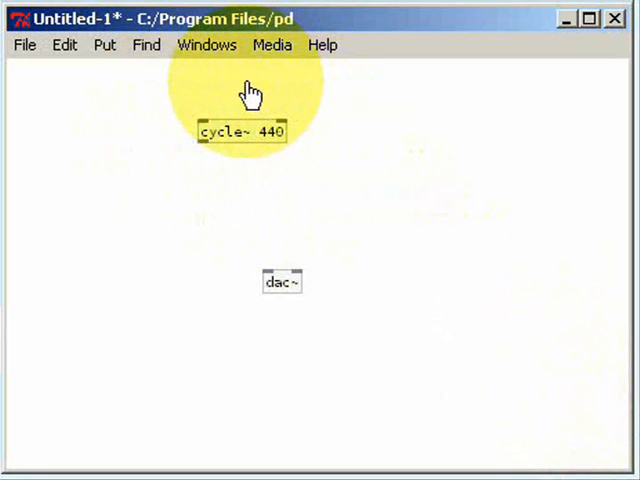
mouse_move(290, 168)
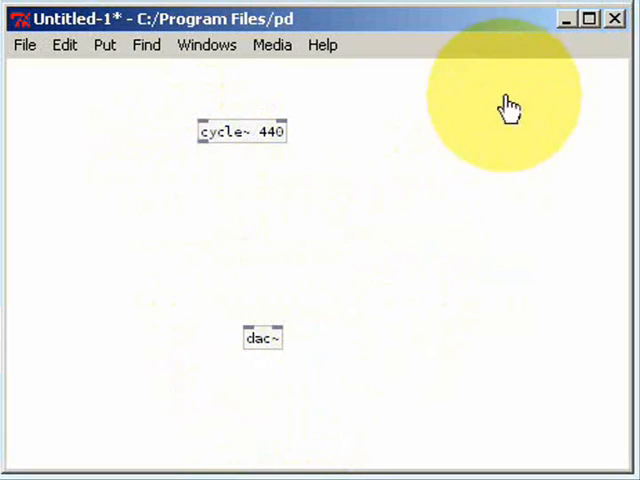
mouse_move(220, 408)
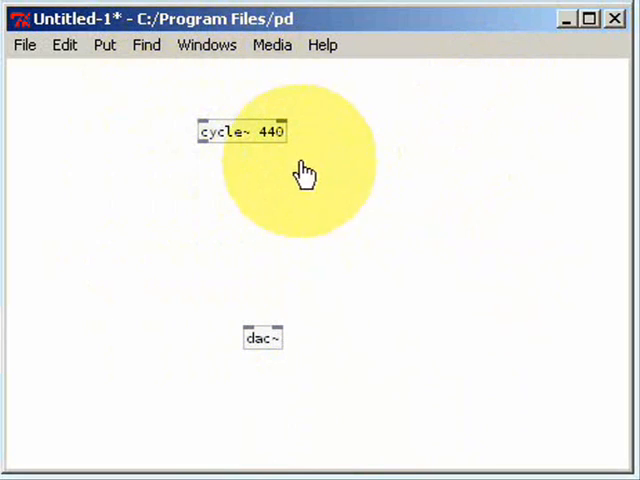
- Wire the cycle~ 440 outlet to both dac~ inlets and switch Media audio ON
left_click_drag(304, 172, 196, 140)
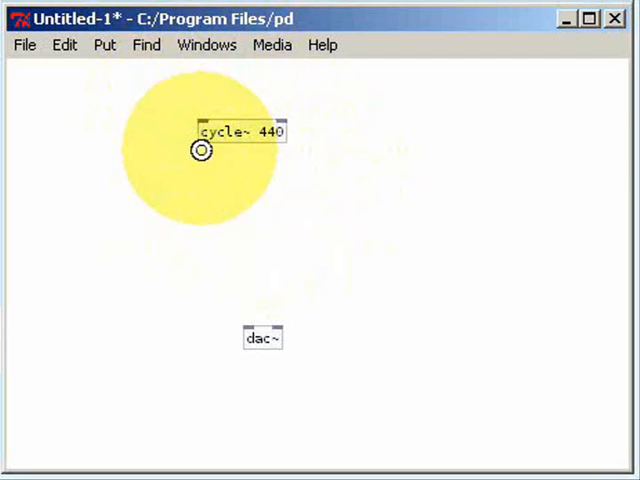
left_click_drag(200, 150, 244, 332)
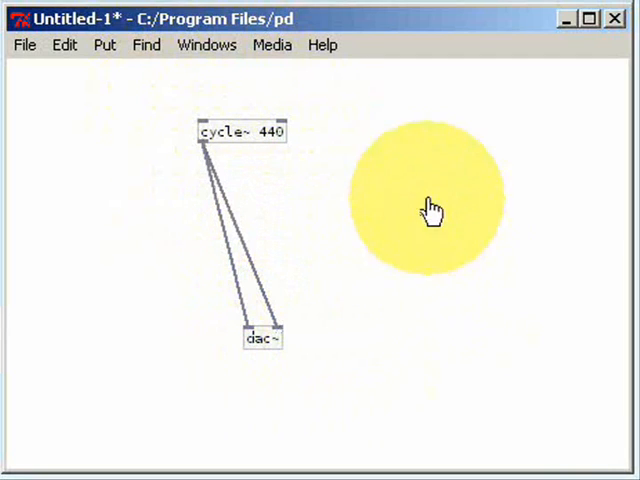
left_click(272, 44)
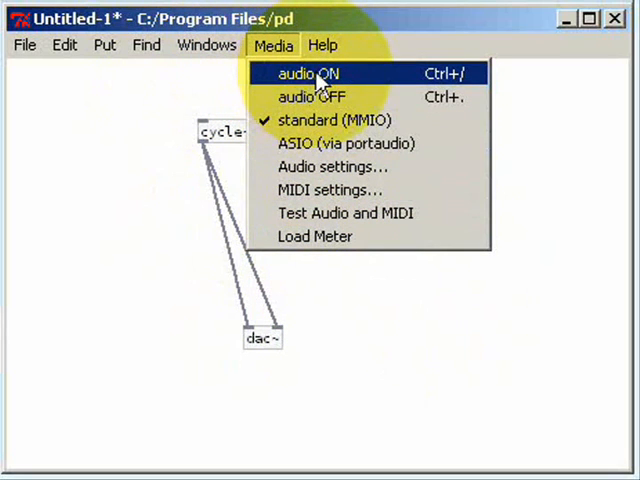
left_click(308, 74)
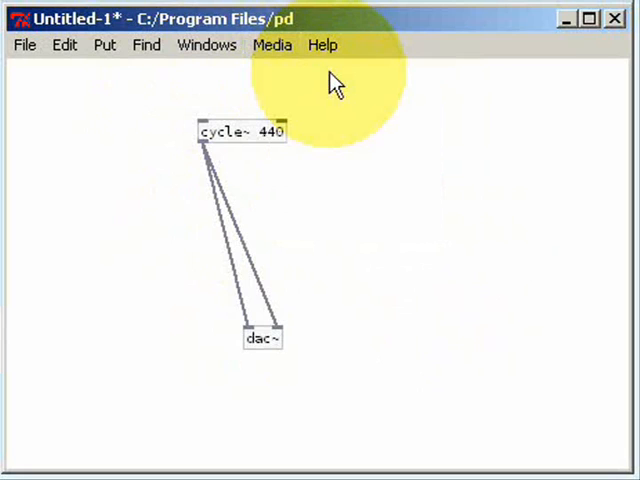
- Close the Media menu again and tidy the patch window after audio is on
left_click(272, 44)
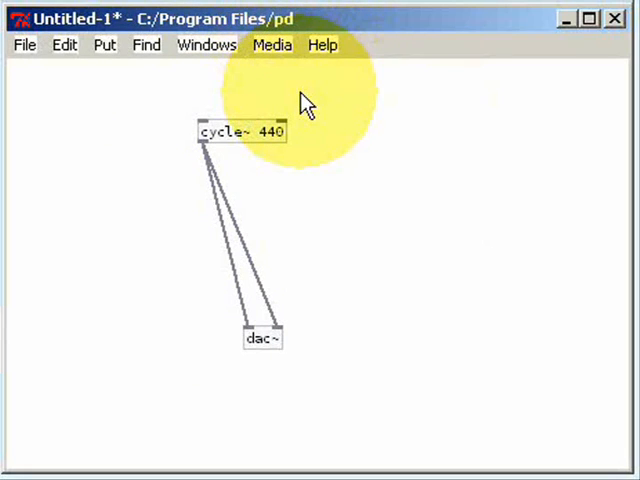
left_click(588, 18)
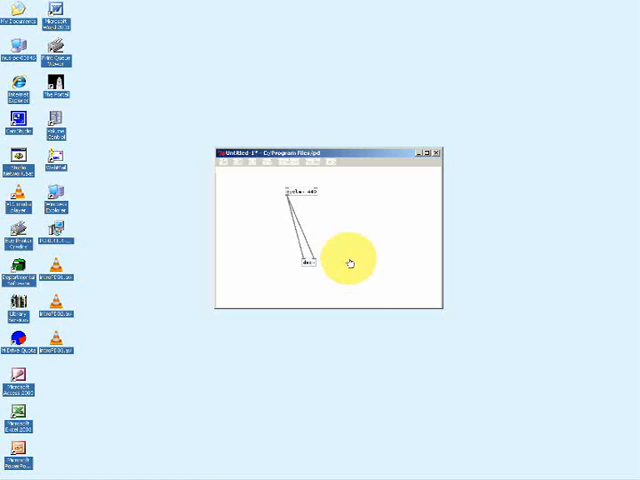
left_click_drag(348, 262, 376, 218)
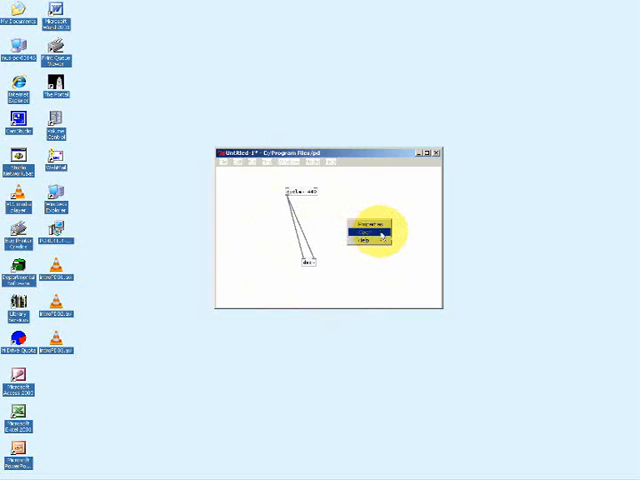
- Open the help reference listing Pd's basic objects from an object in the patch
left_click(362, 240)
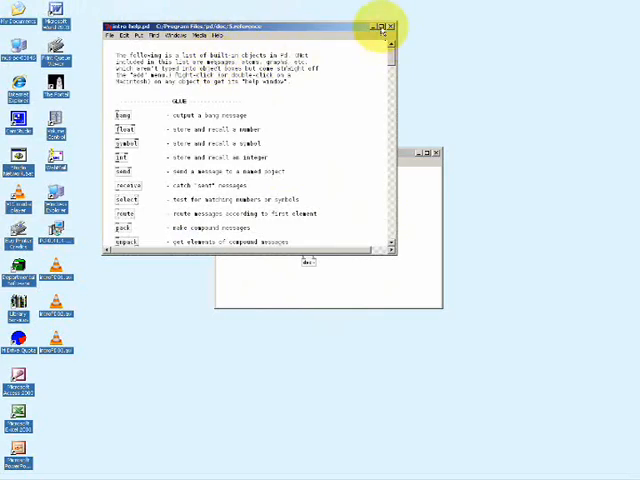
left_click(378, 24)
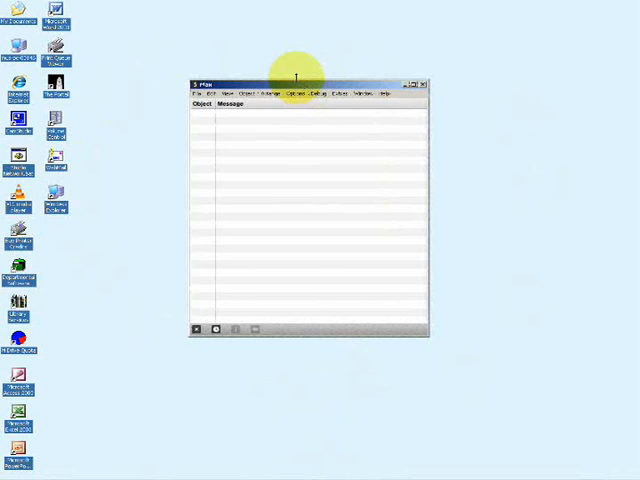
mouse_move(312, 160)
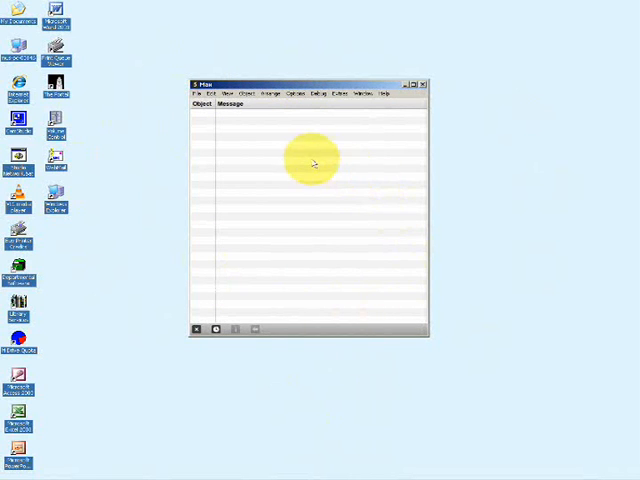
mouse_move(296, 308)
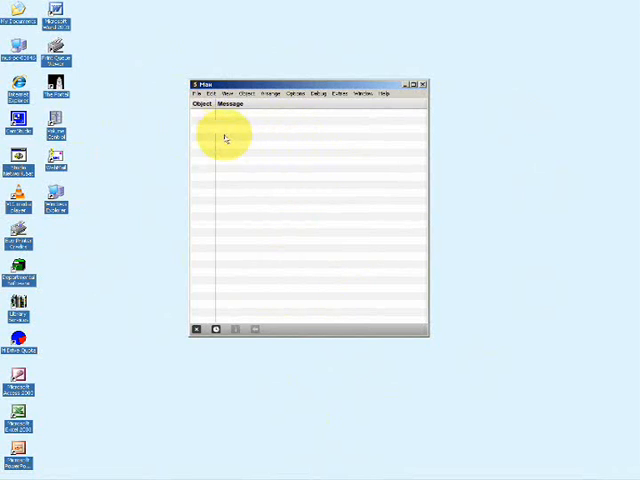
- Create a new empty patcher from the Max window's File menu
left_click(196, 92)
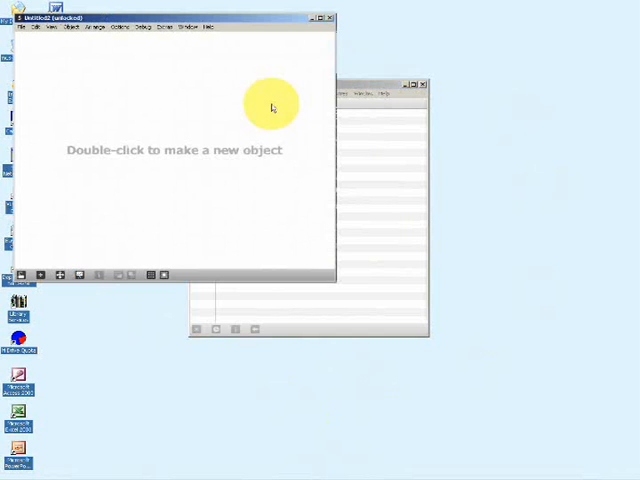
- Move the Untitled1 patcher to screen centre and bring up the object palette on its canvas
left_click_drag(176, 18, 316, 78)
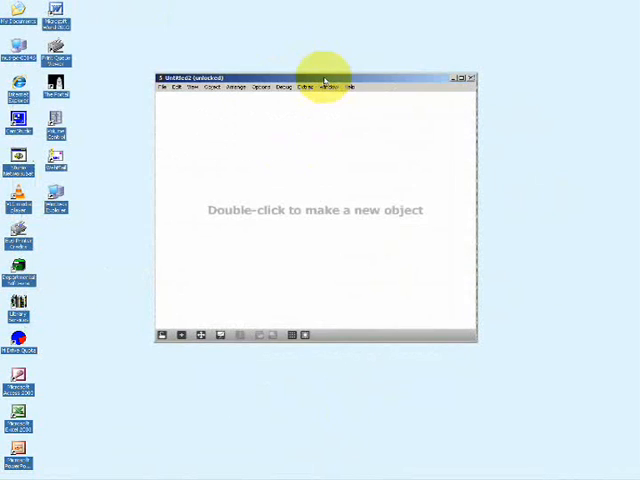
mouse_move(384, 196)
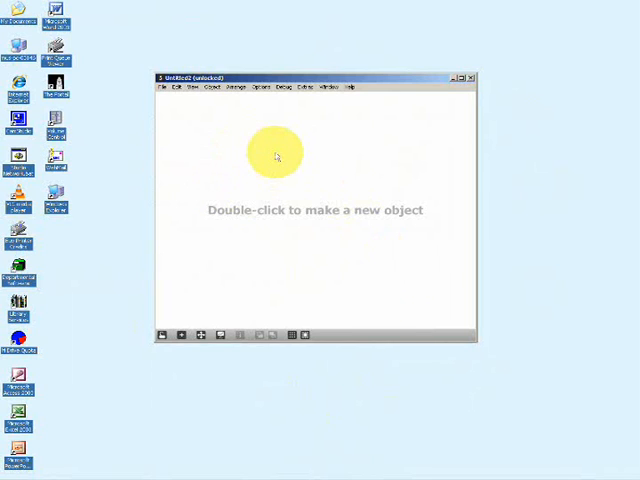
left_click(218, 88)
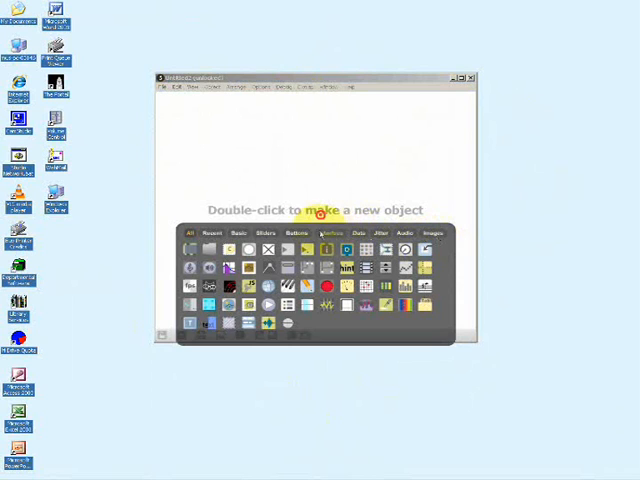
- Place an object box holding cycle~ 440 and move it toward the top of the patcher
left_click(330, 232)
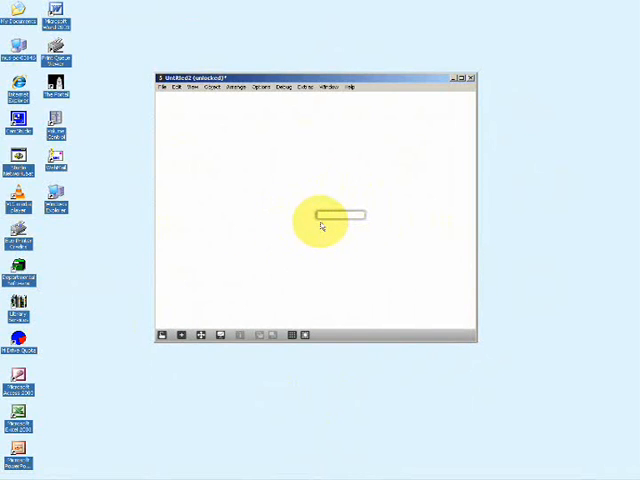
mouse_move(322, 232)
type("cycle~ 440")
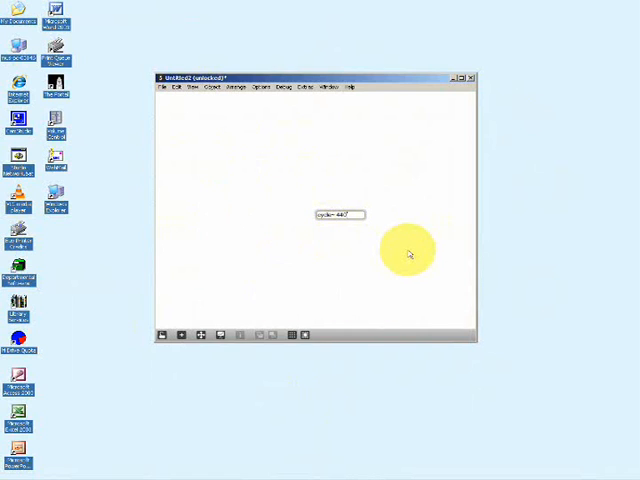
left_click_drag(408, 252, 332, 226)
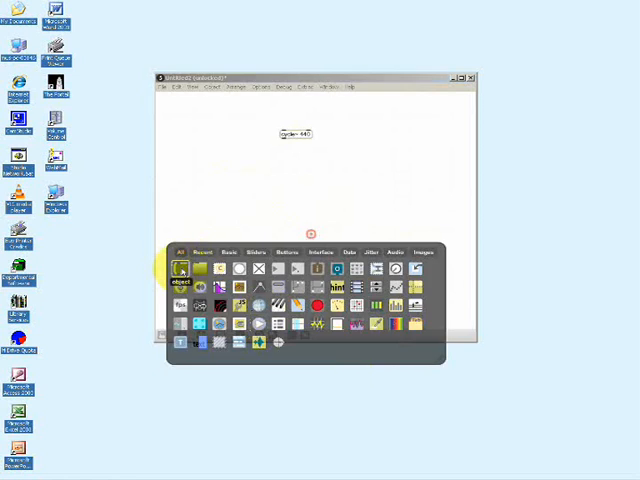
- Place a dac~ object below cycle~ 440 and patch cycle~'s outlet into the dac~ inlets
left_click(184, 268)
type("dac~")
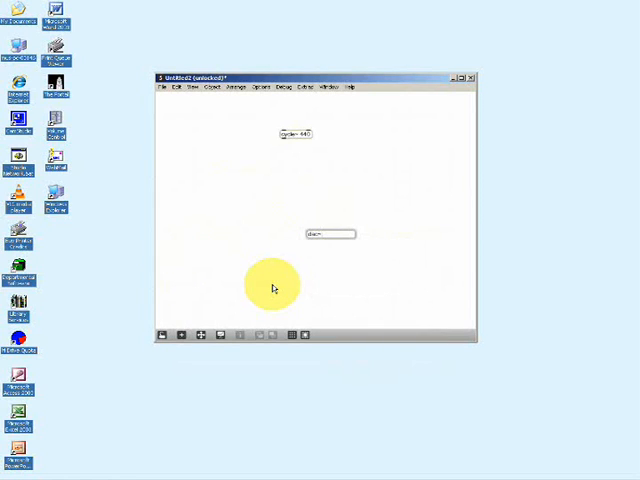
left_click_drag(272, 284, 376, 222)
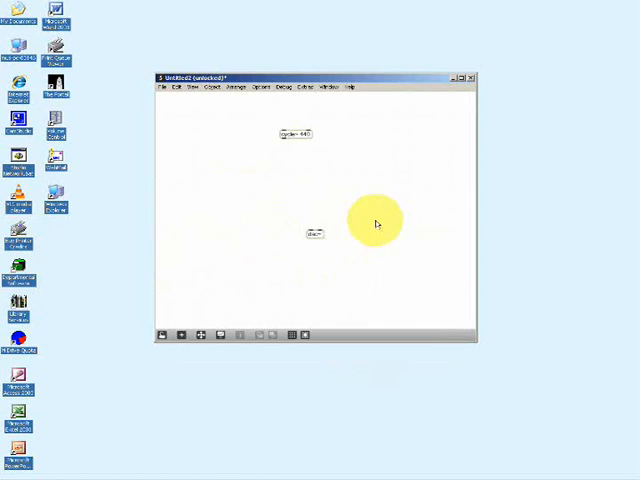
left_click_drag(376, 222, 344, 188)
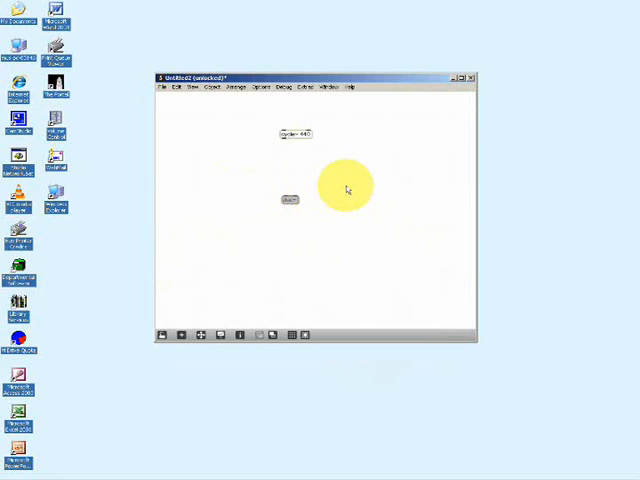
left_click_drag(348, 188, 288, 144)
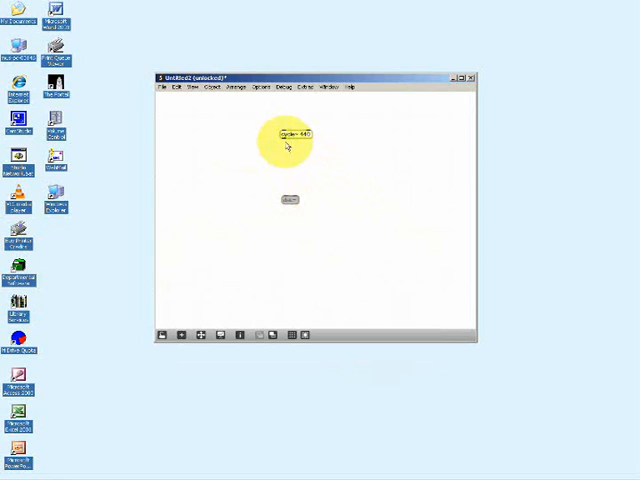
mouse_move(290, 136)
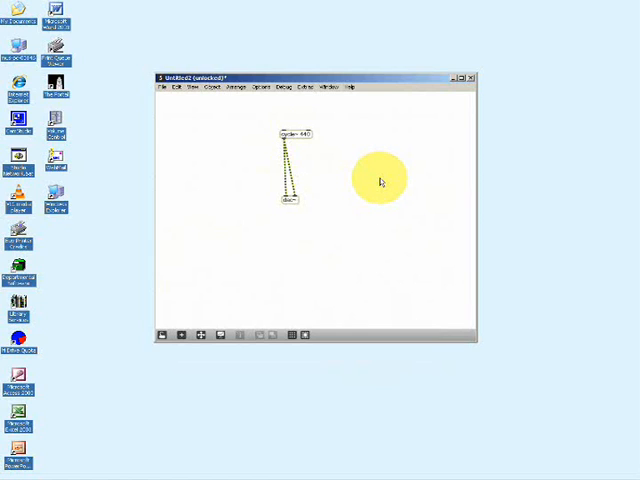
- In Options > DSP Status set the Audio pop-up to On so the 440 Hz tone plays
left_click(262, 86)
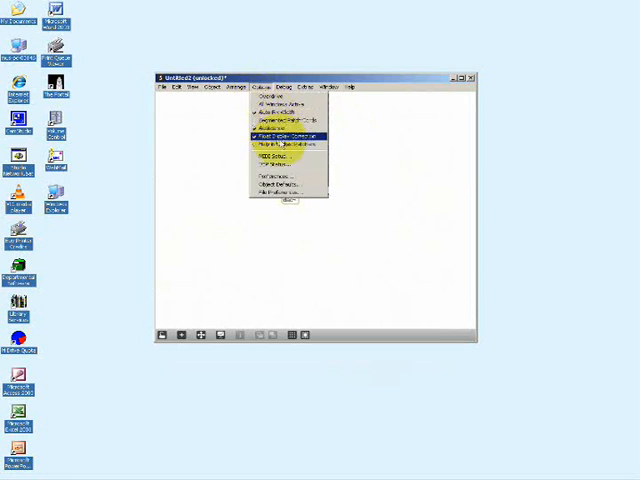
left_click(286, 156)
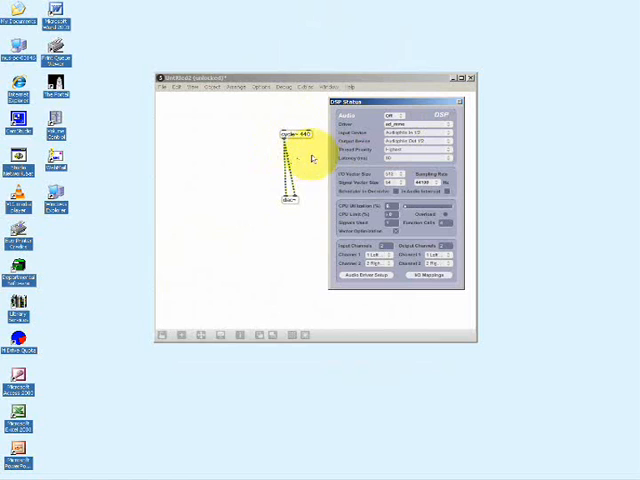
left_click(400, 118)
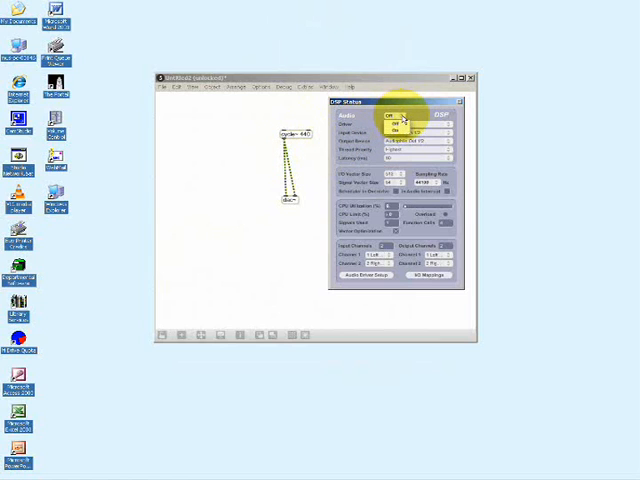
left_click(392, 122)
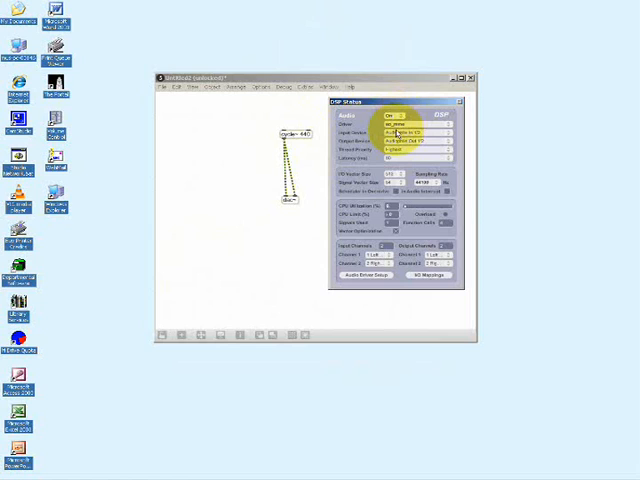
left_click(416, 124)
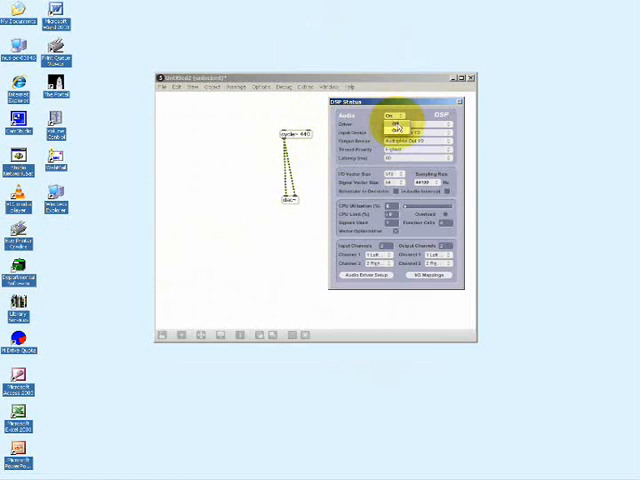